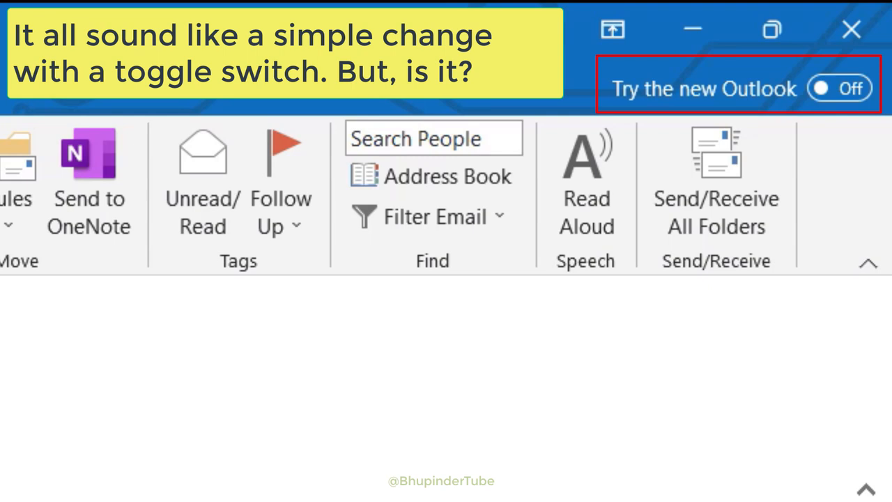
mouse_move(839, 89)
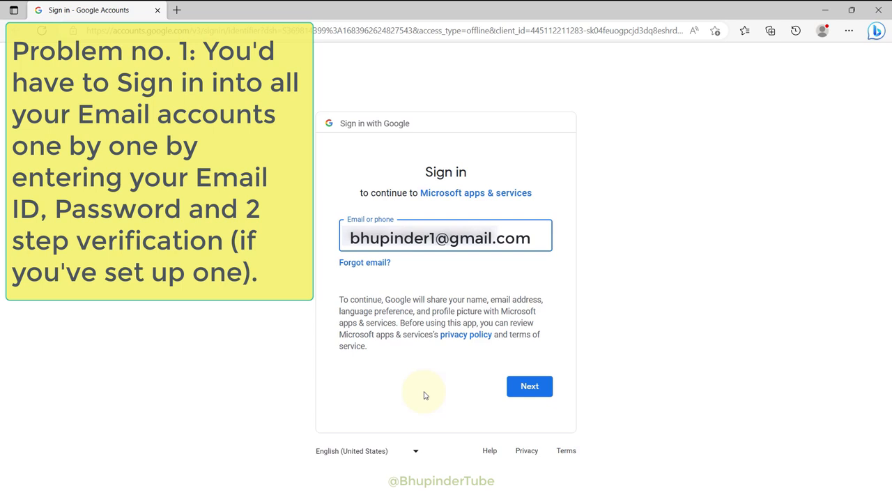
Complete Google sign-in with the Gmail address and password to reach the add-accounts screen.
left_click(530, 385)
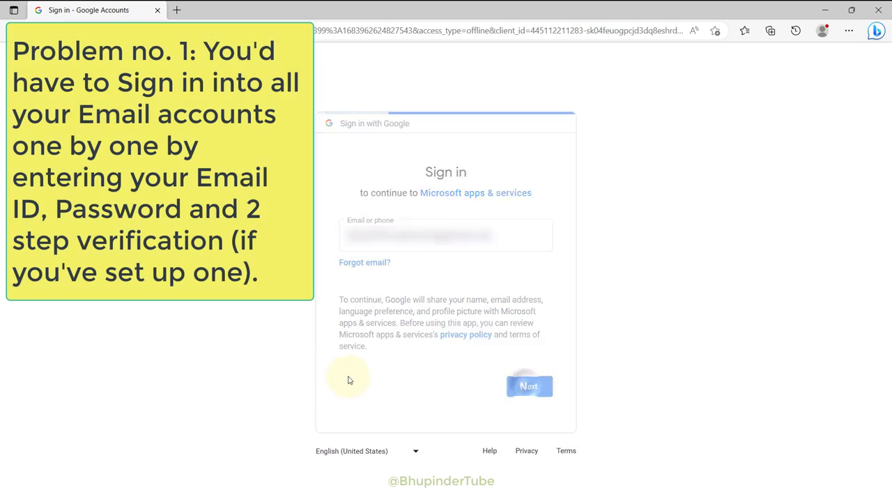
left_click(530, 385)
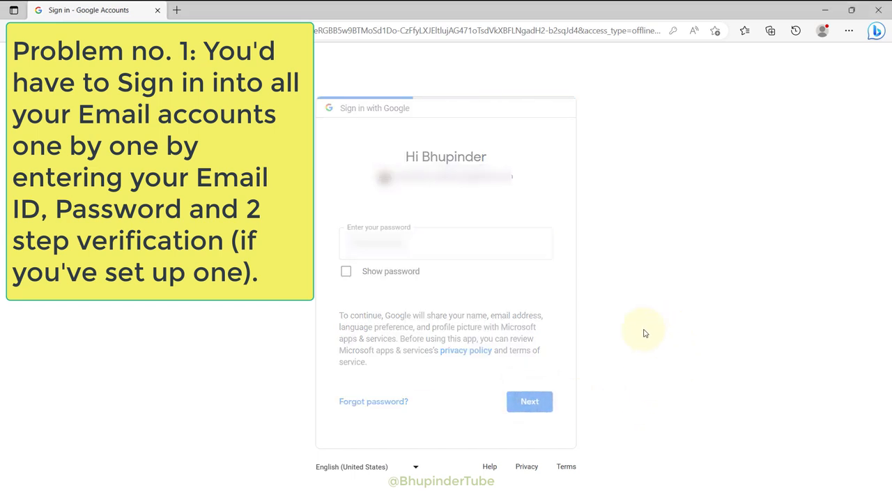
left_click(530, 402)
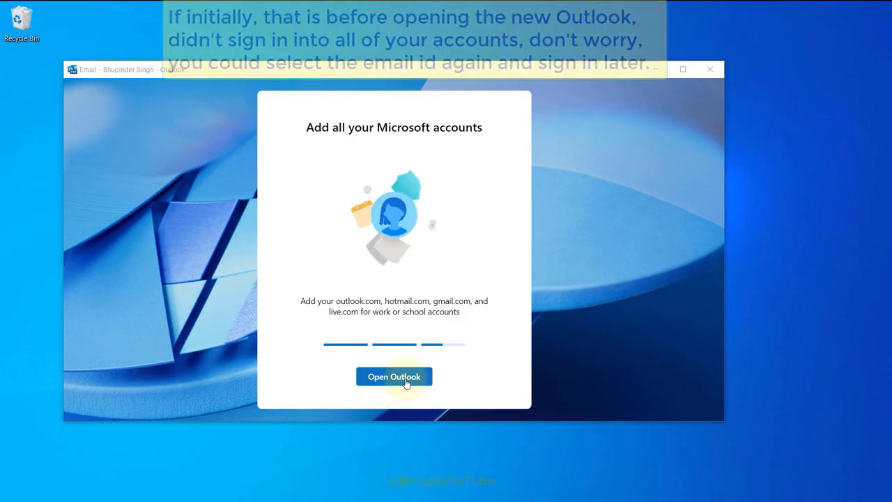
Launch the new Outlook mailbox and sign in the second Gmail account with sync to Microsoft.
left_click(393, 377)
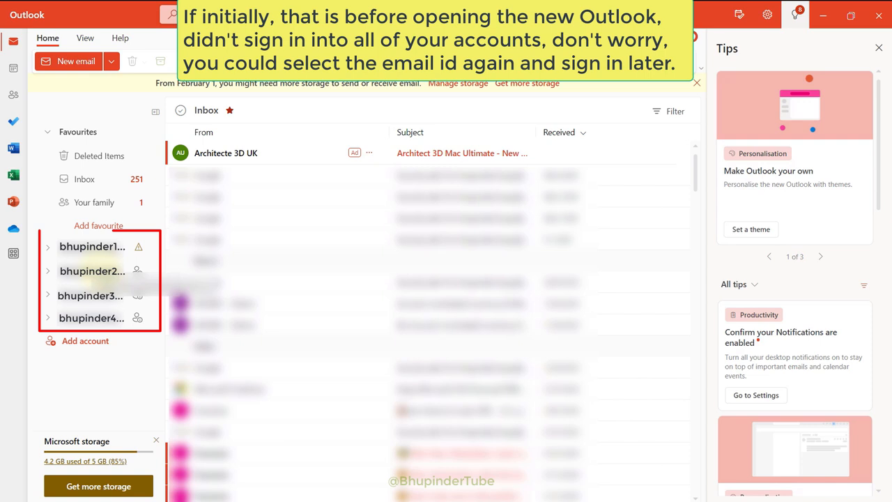
left_click(92, 271)
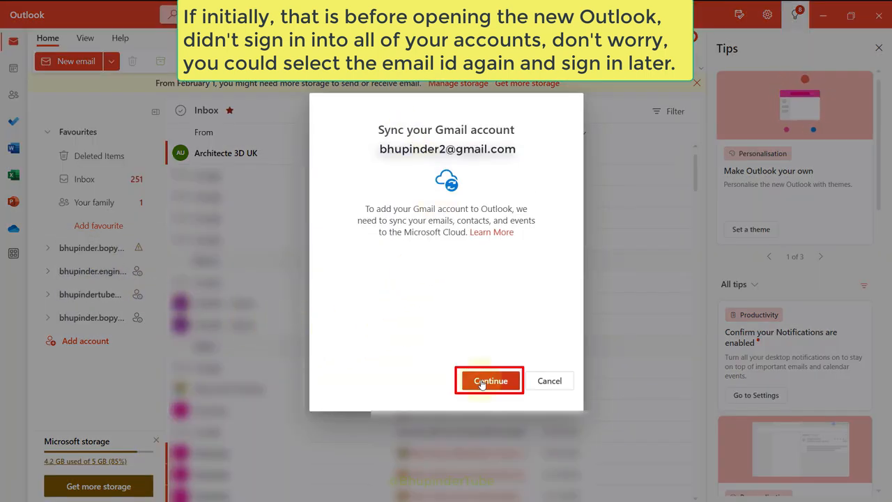
left_click(491, 381)
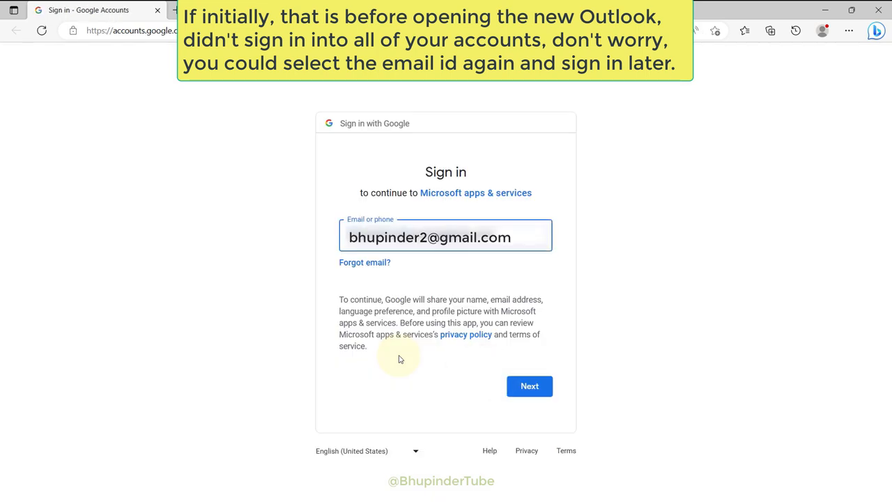
left_click(530, 384)
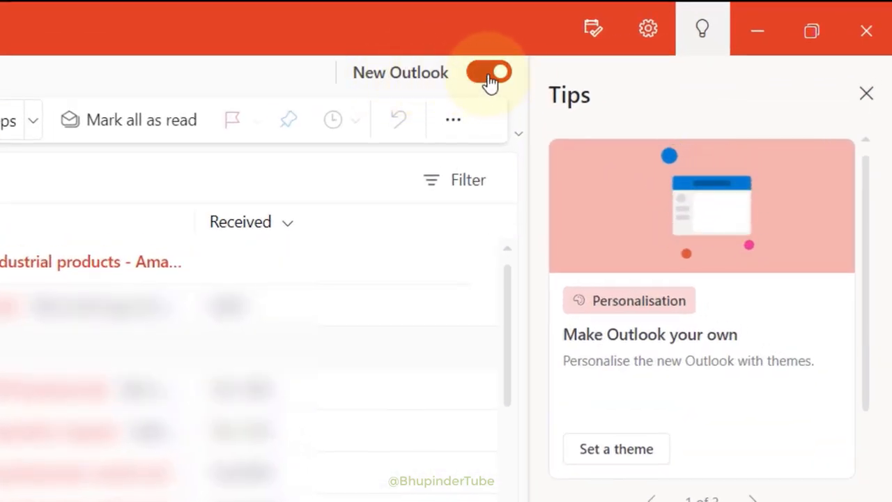
Turn off the New Outlook toggle and skip the feedback prompt to return to classic Outlook.
left_click(488, 72)
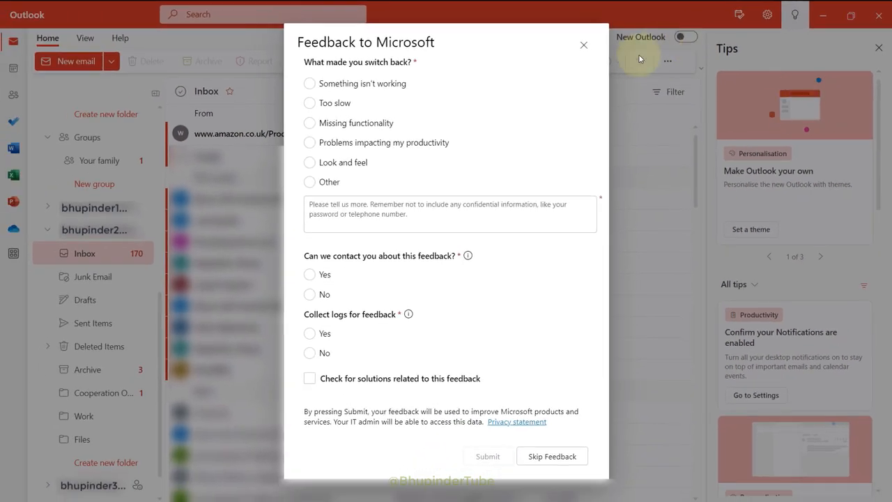
mouse_move(587, 155)
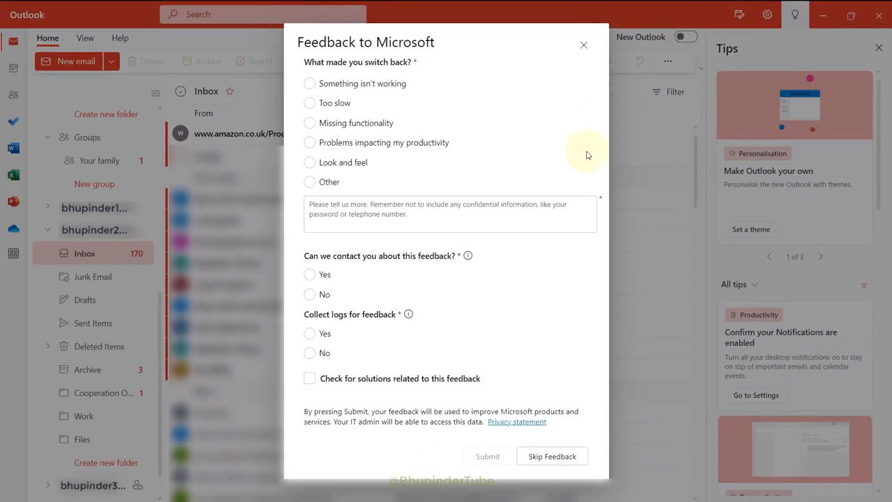
mouse_move(420, 92)
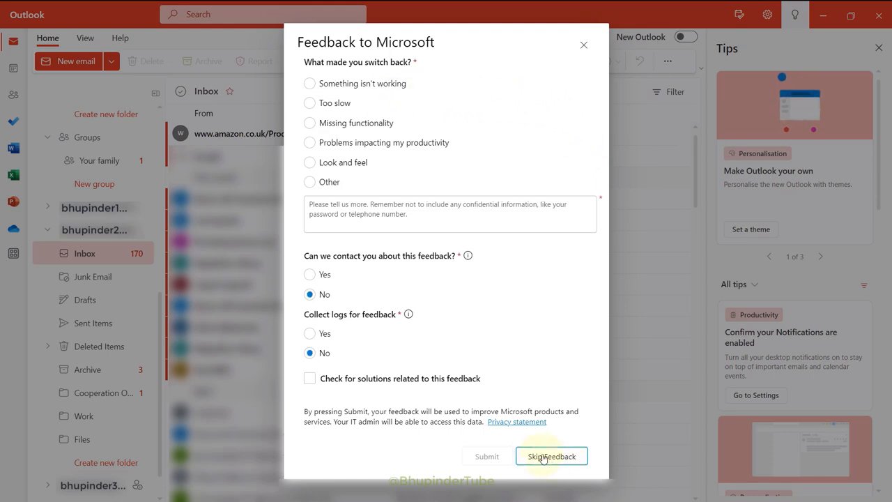
left_click(553, 456)
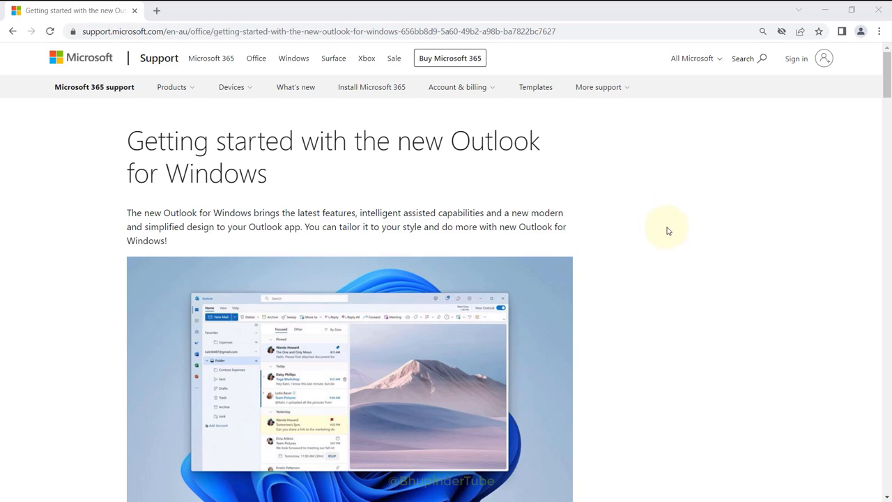
Scroll the new Outlook for Windows support article down to its feature comparison table.
scroll("down", 3)
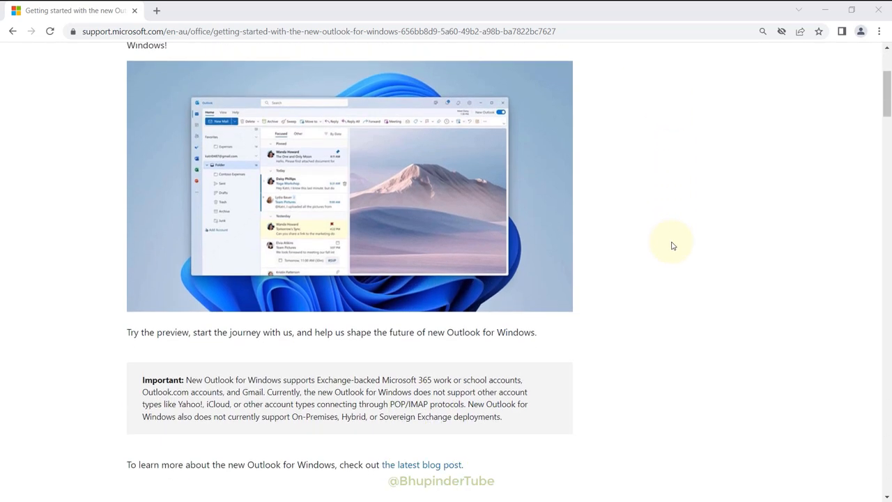
scroll("down", 3)
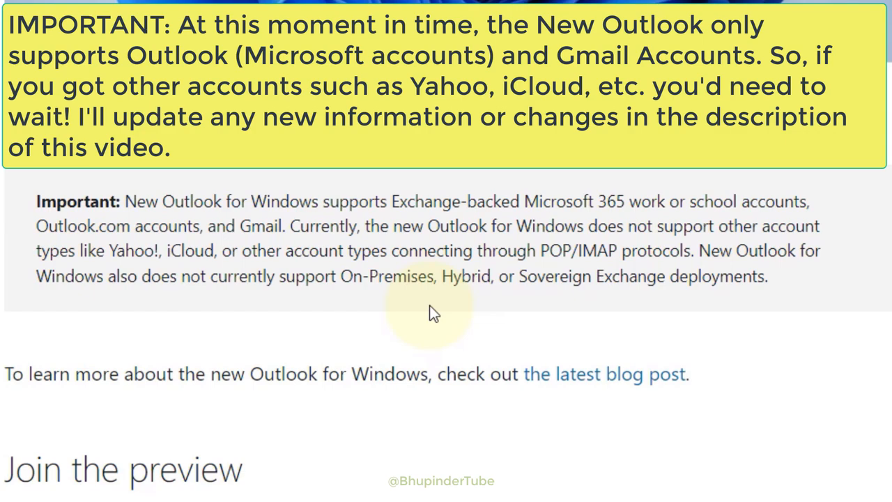
scroll("down", 3)
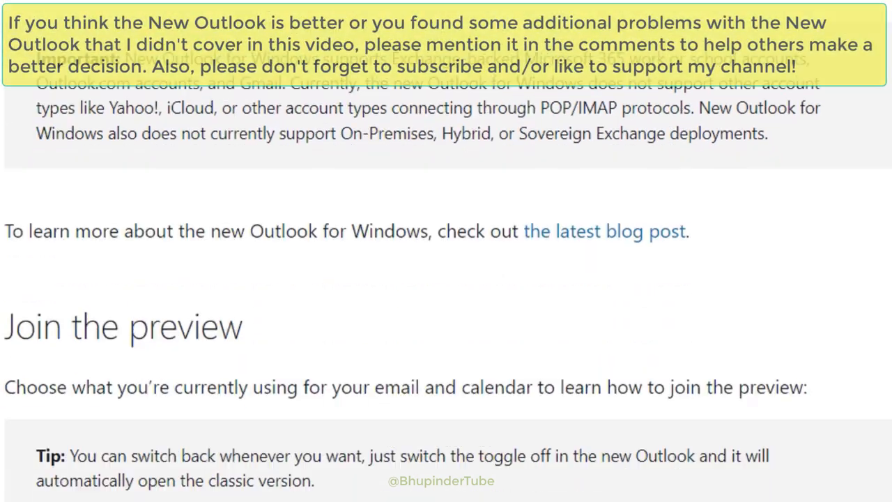
scroll("down", 3)
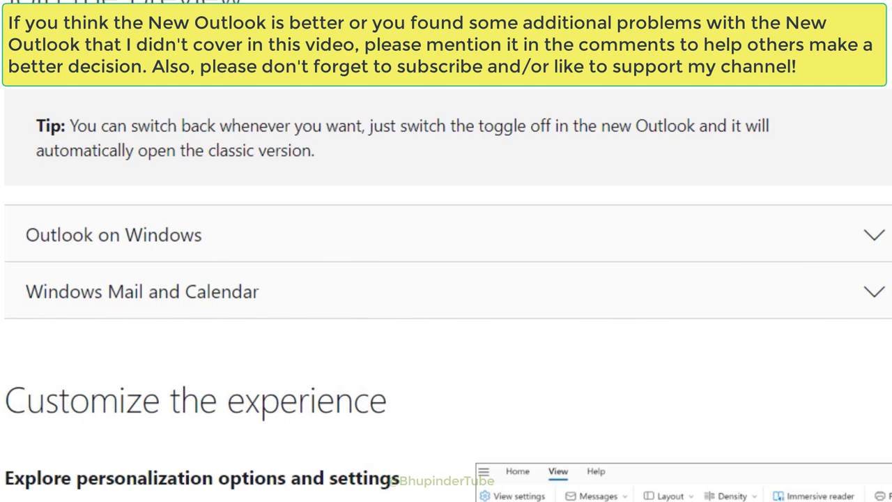
scroll("down", 3)
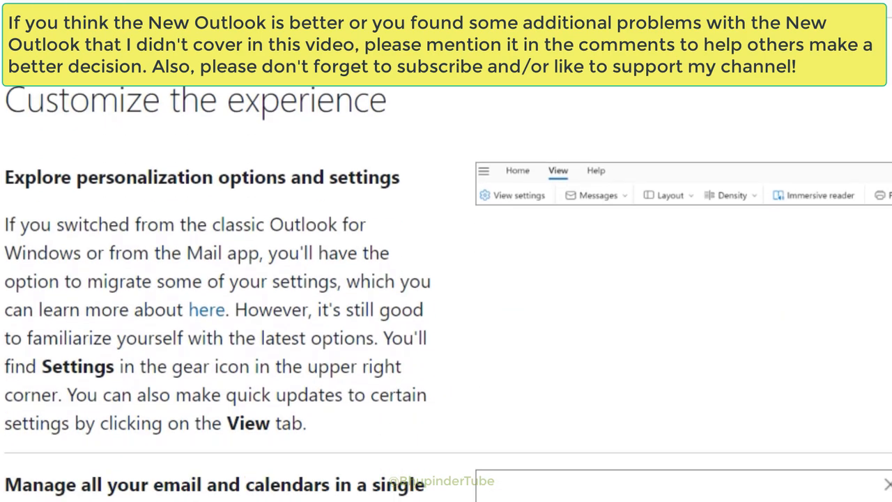
scroll("down", 3)
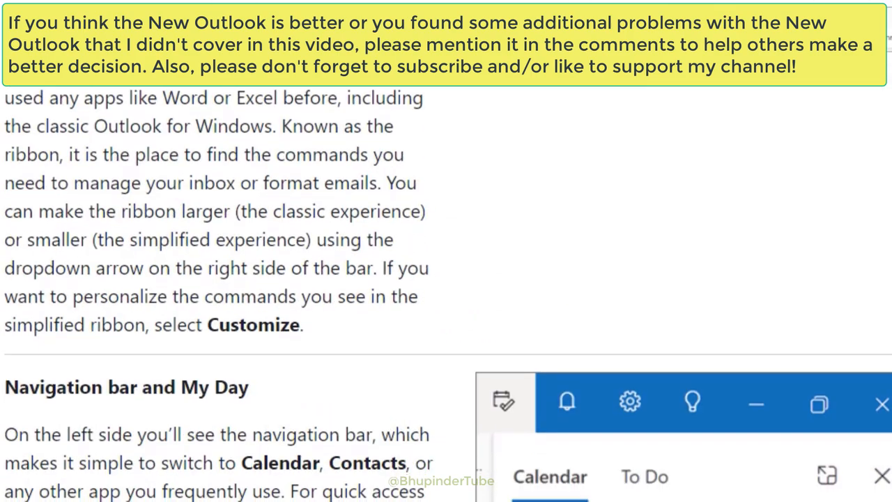
scroll("down", 3)
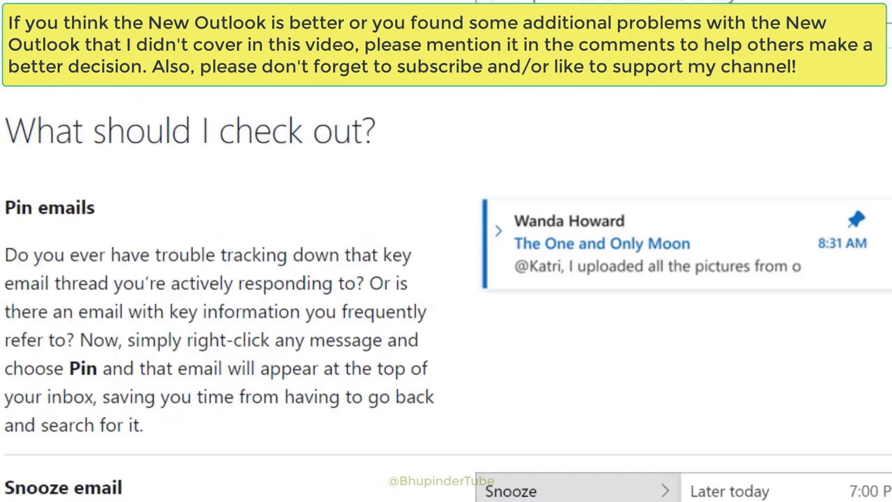
scroll("down", 3)
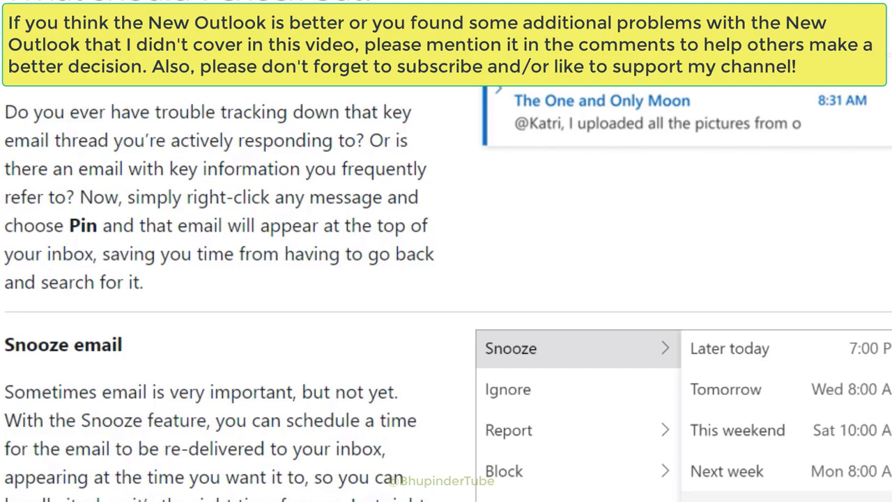
scroll("down", 3)
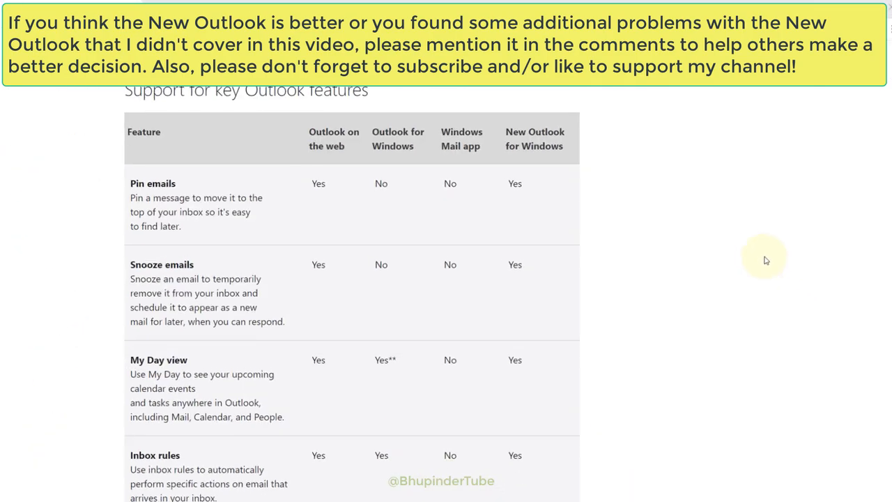
scroll("down", 3)
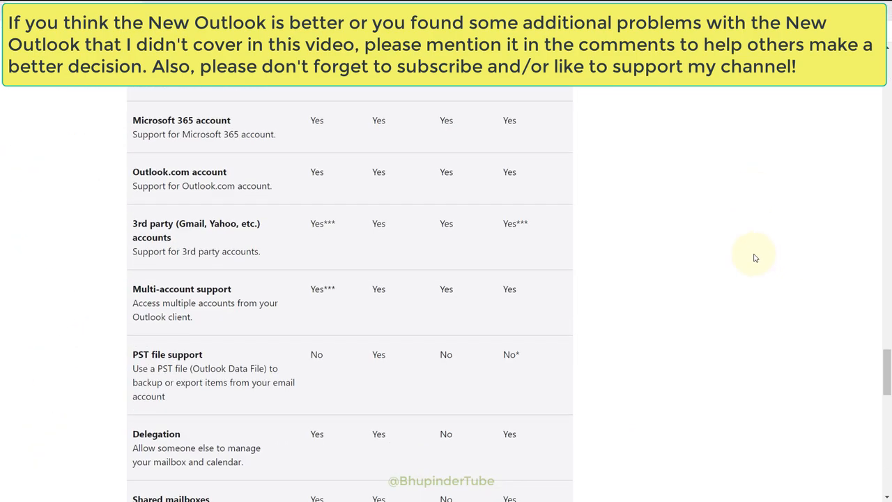
scroll("down", 3)
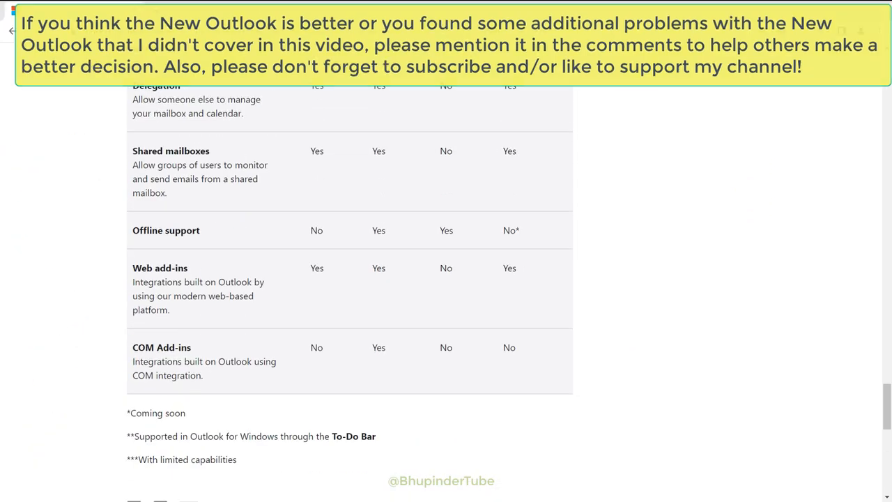